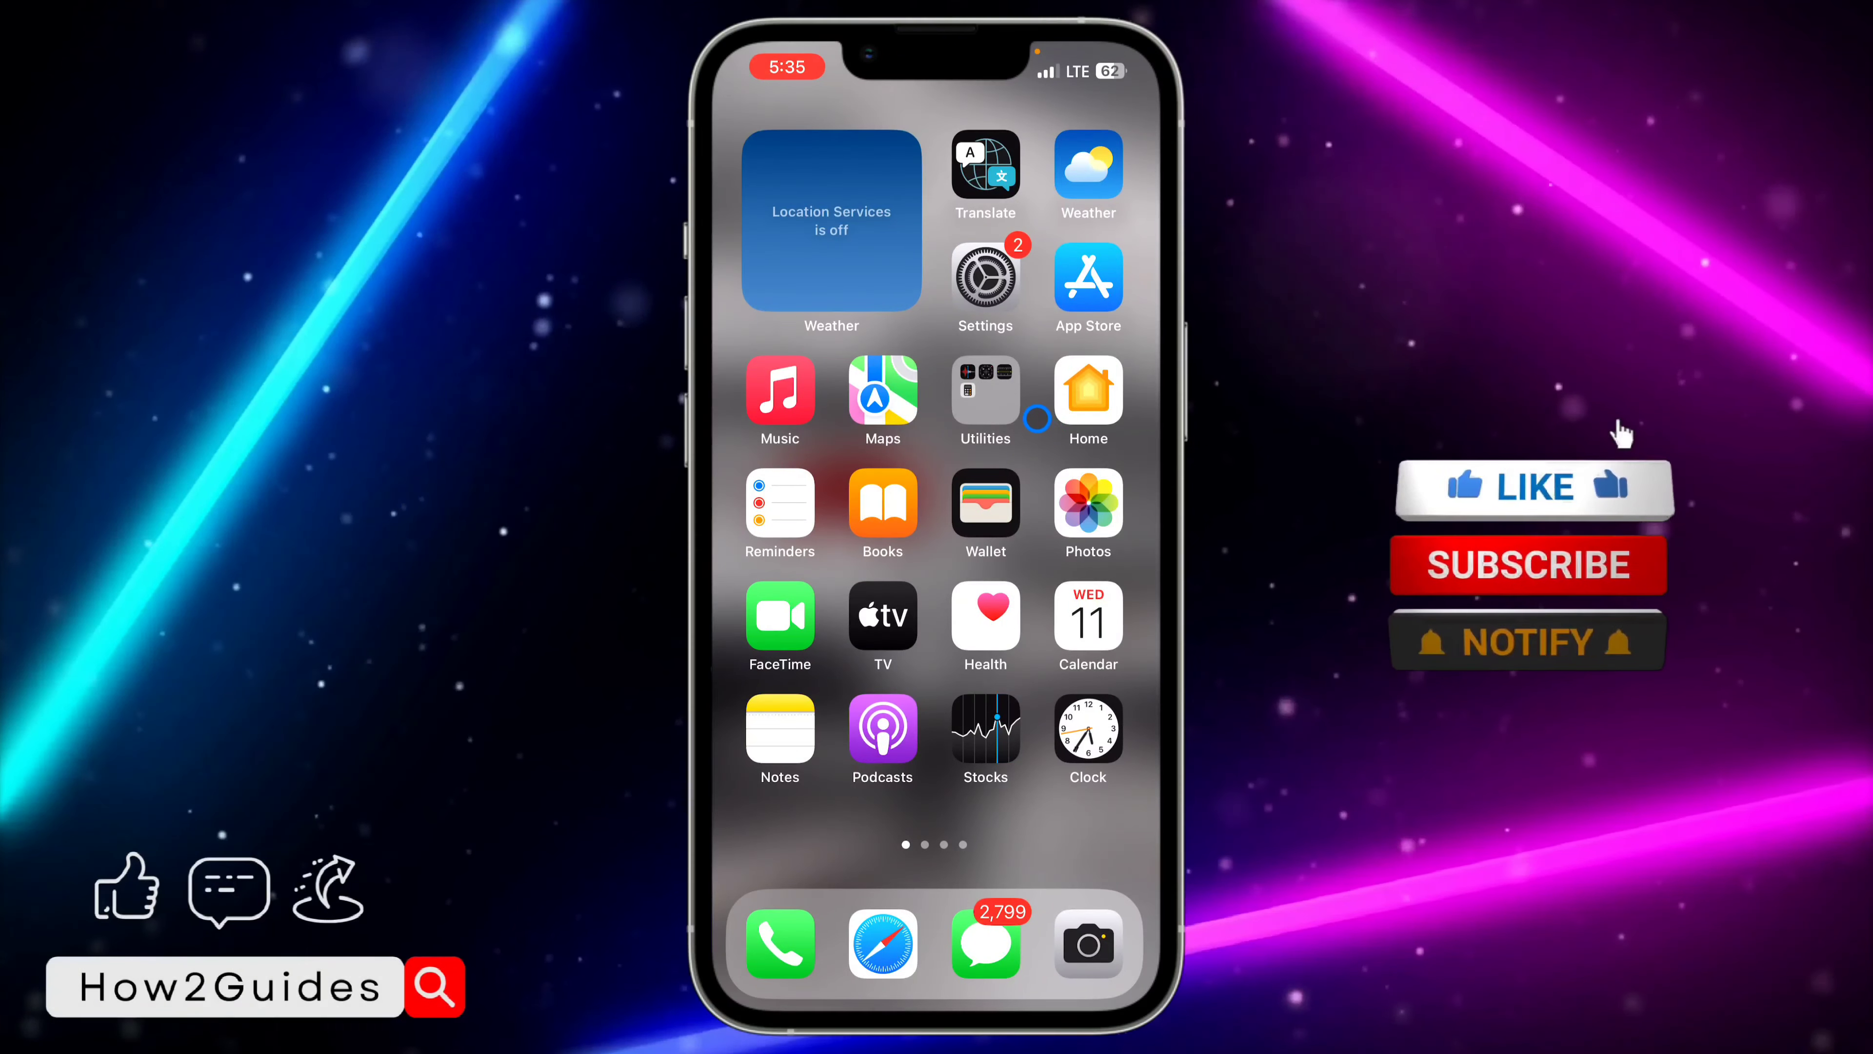
# Step: Open Settings from the Home Screen and unlock with Face ID
pyautogui.click(1532, 486)
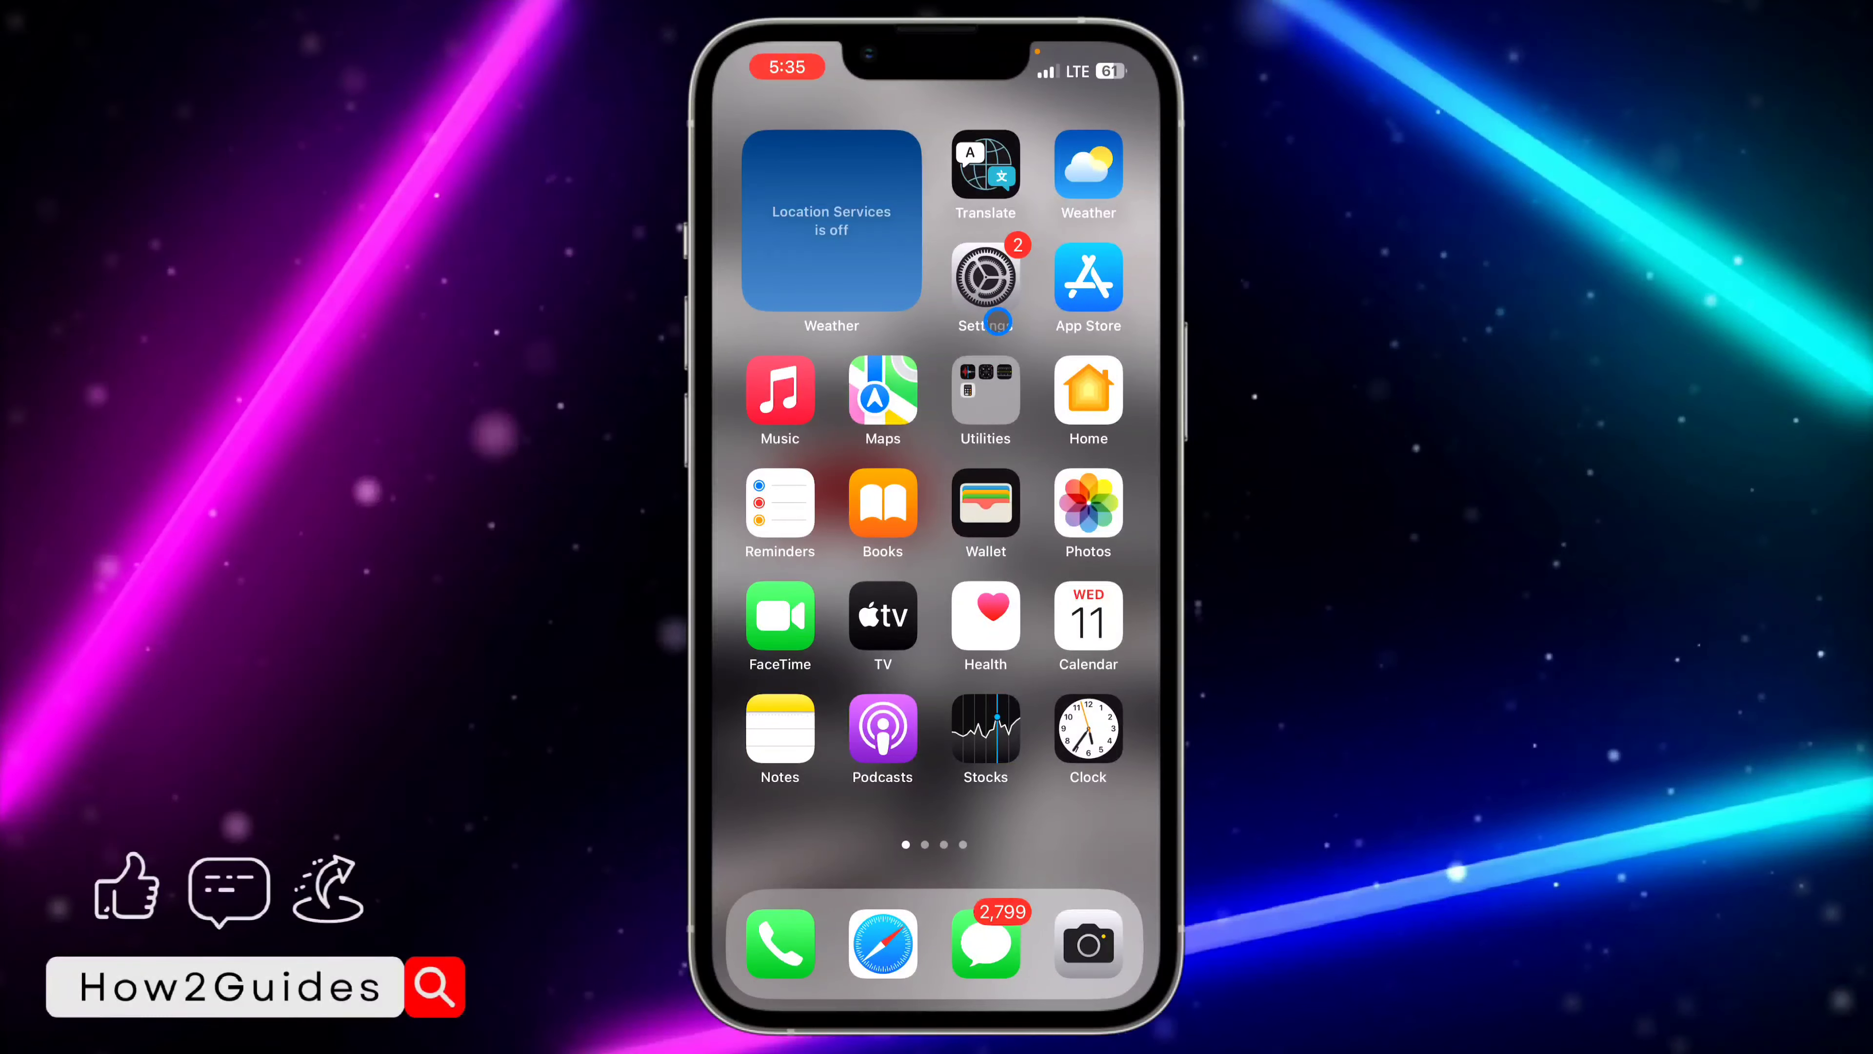
pyautogui.write('Face')
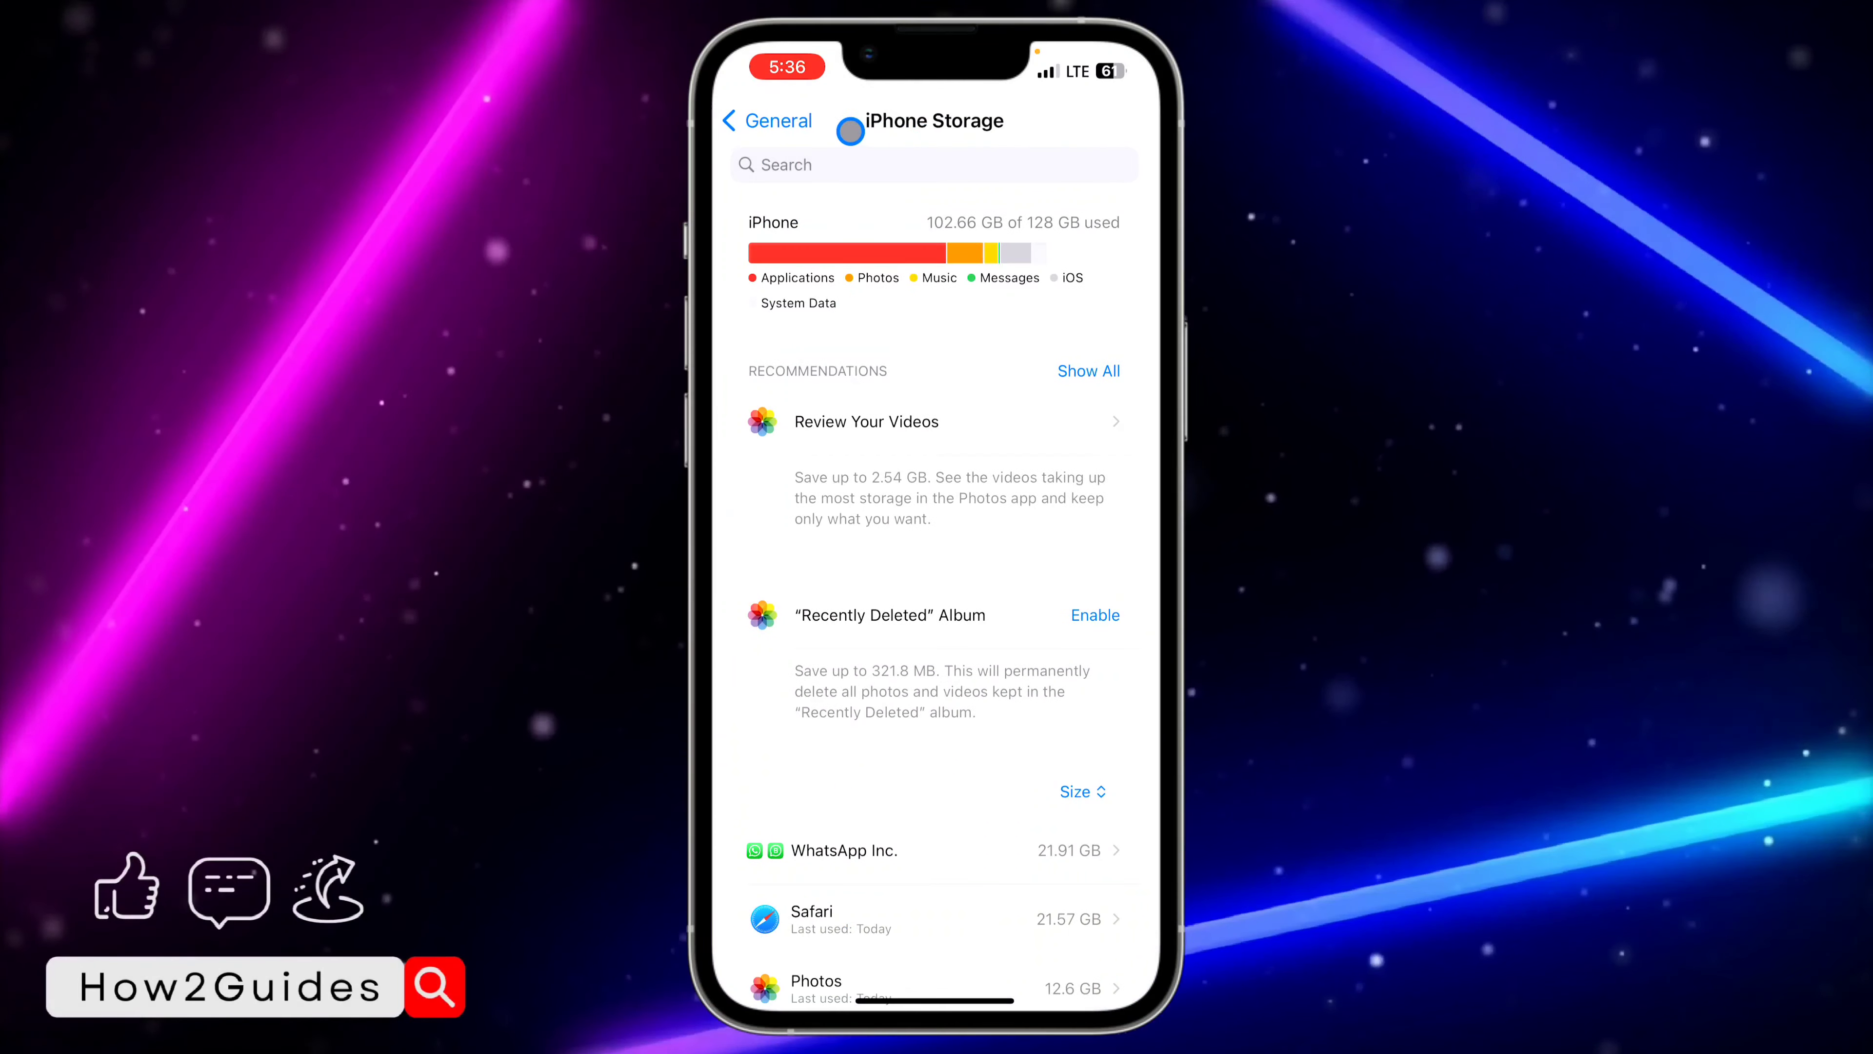
# Step: Go to General > iPhone Storage and scroll the per-app size list
pyautogui.click(767, 119)
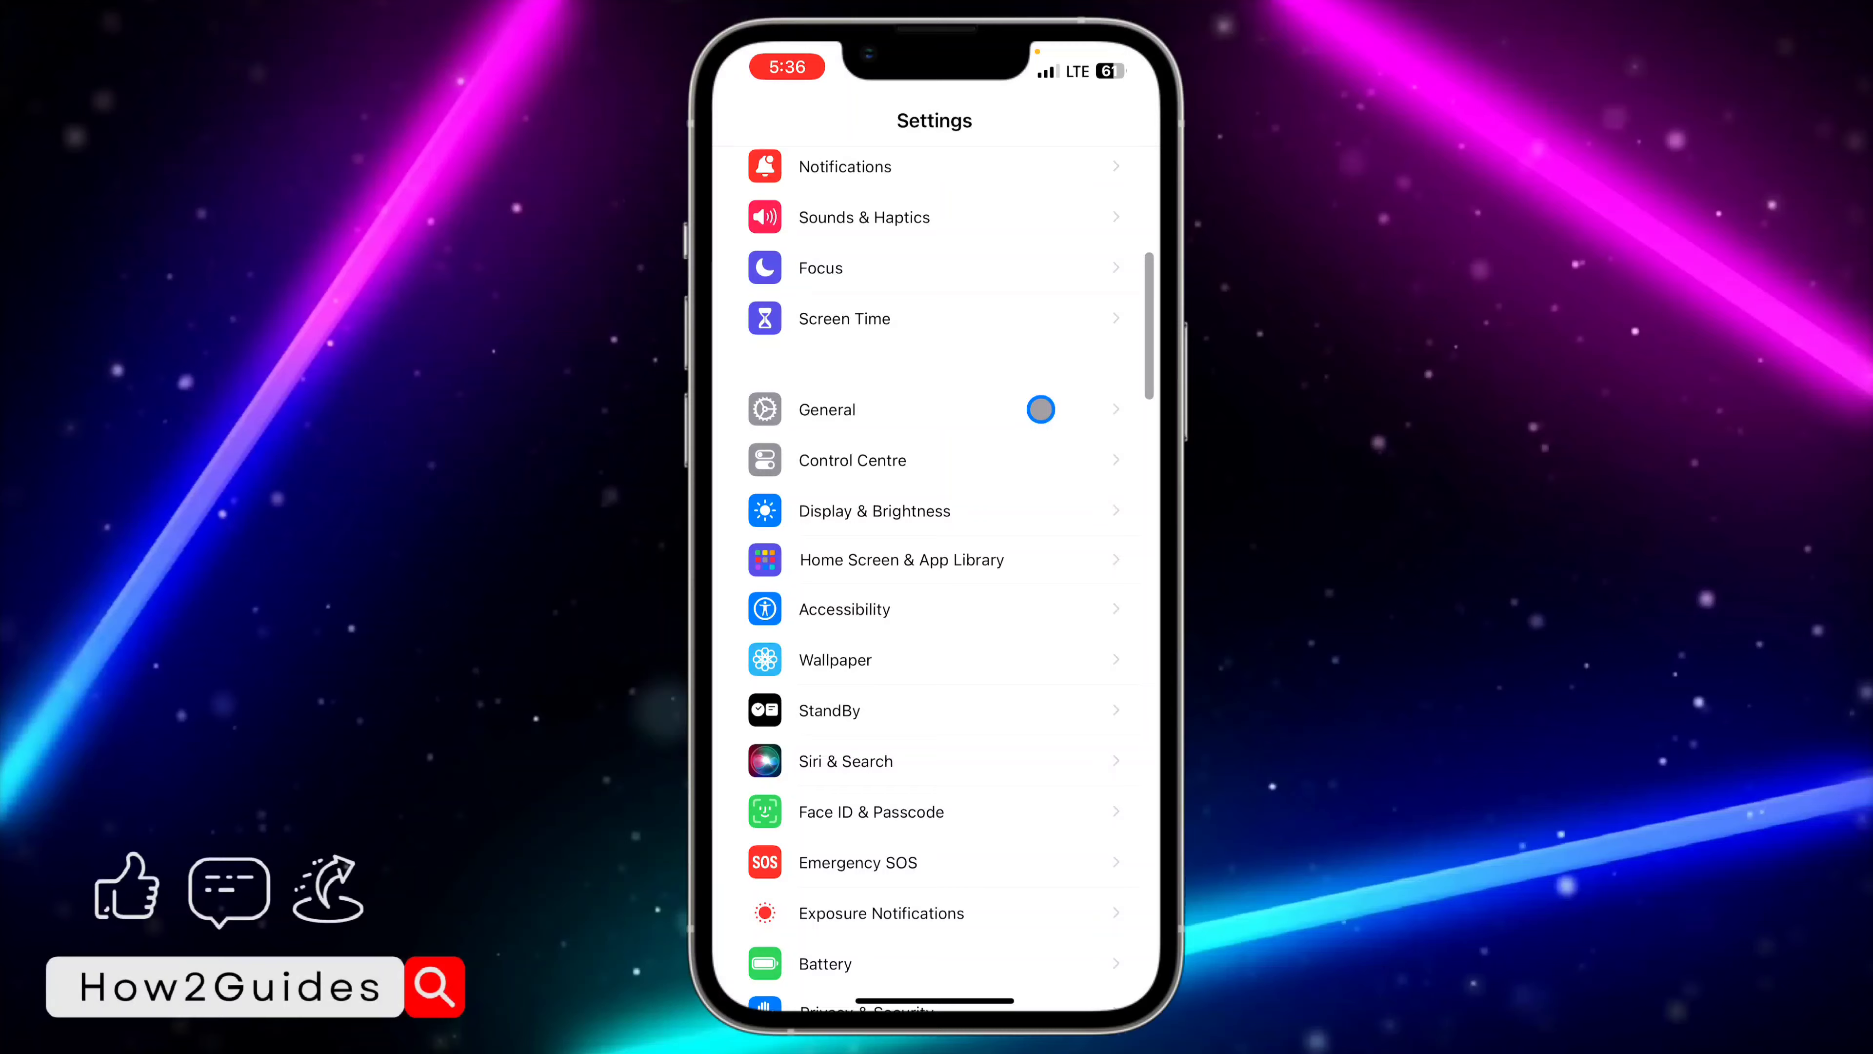
pyautogui.click(825, 409)
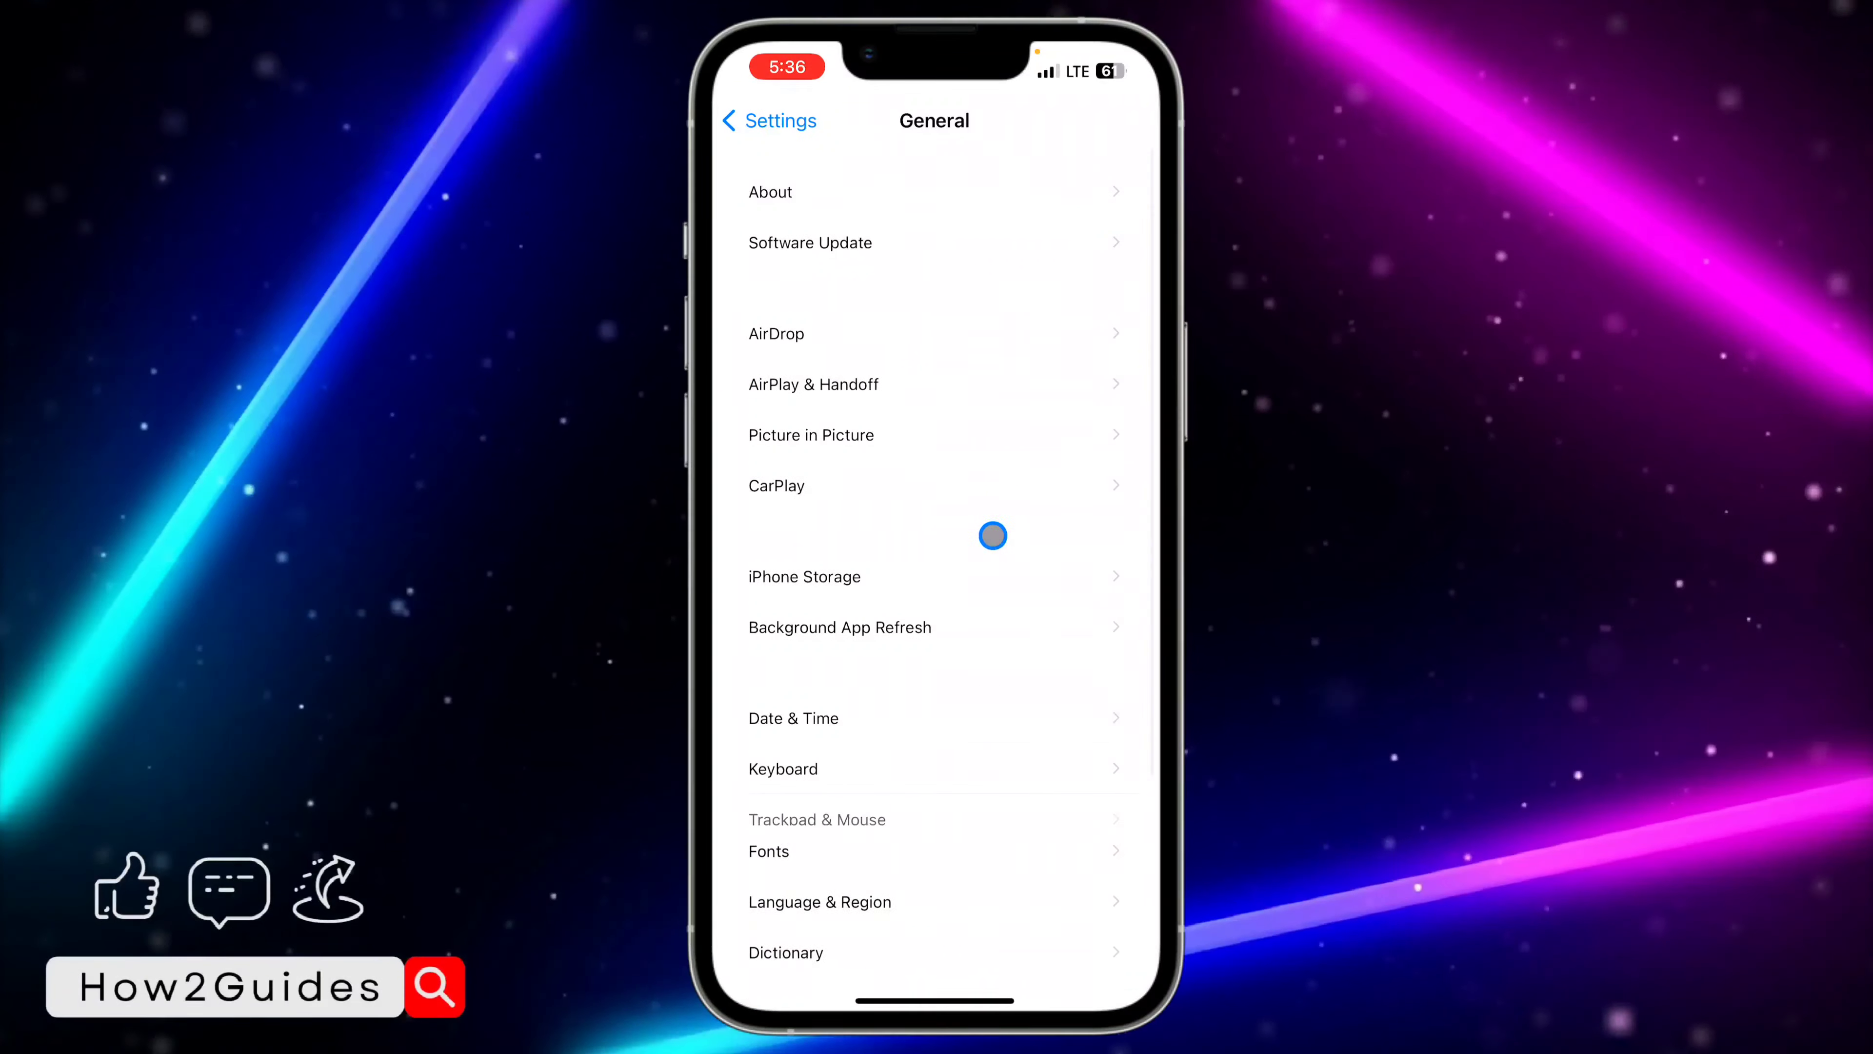
pyautogui.click(802, 576)
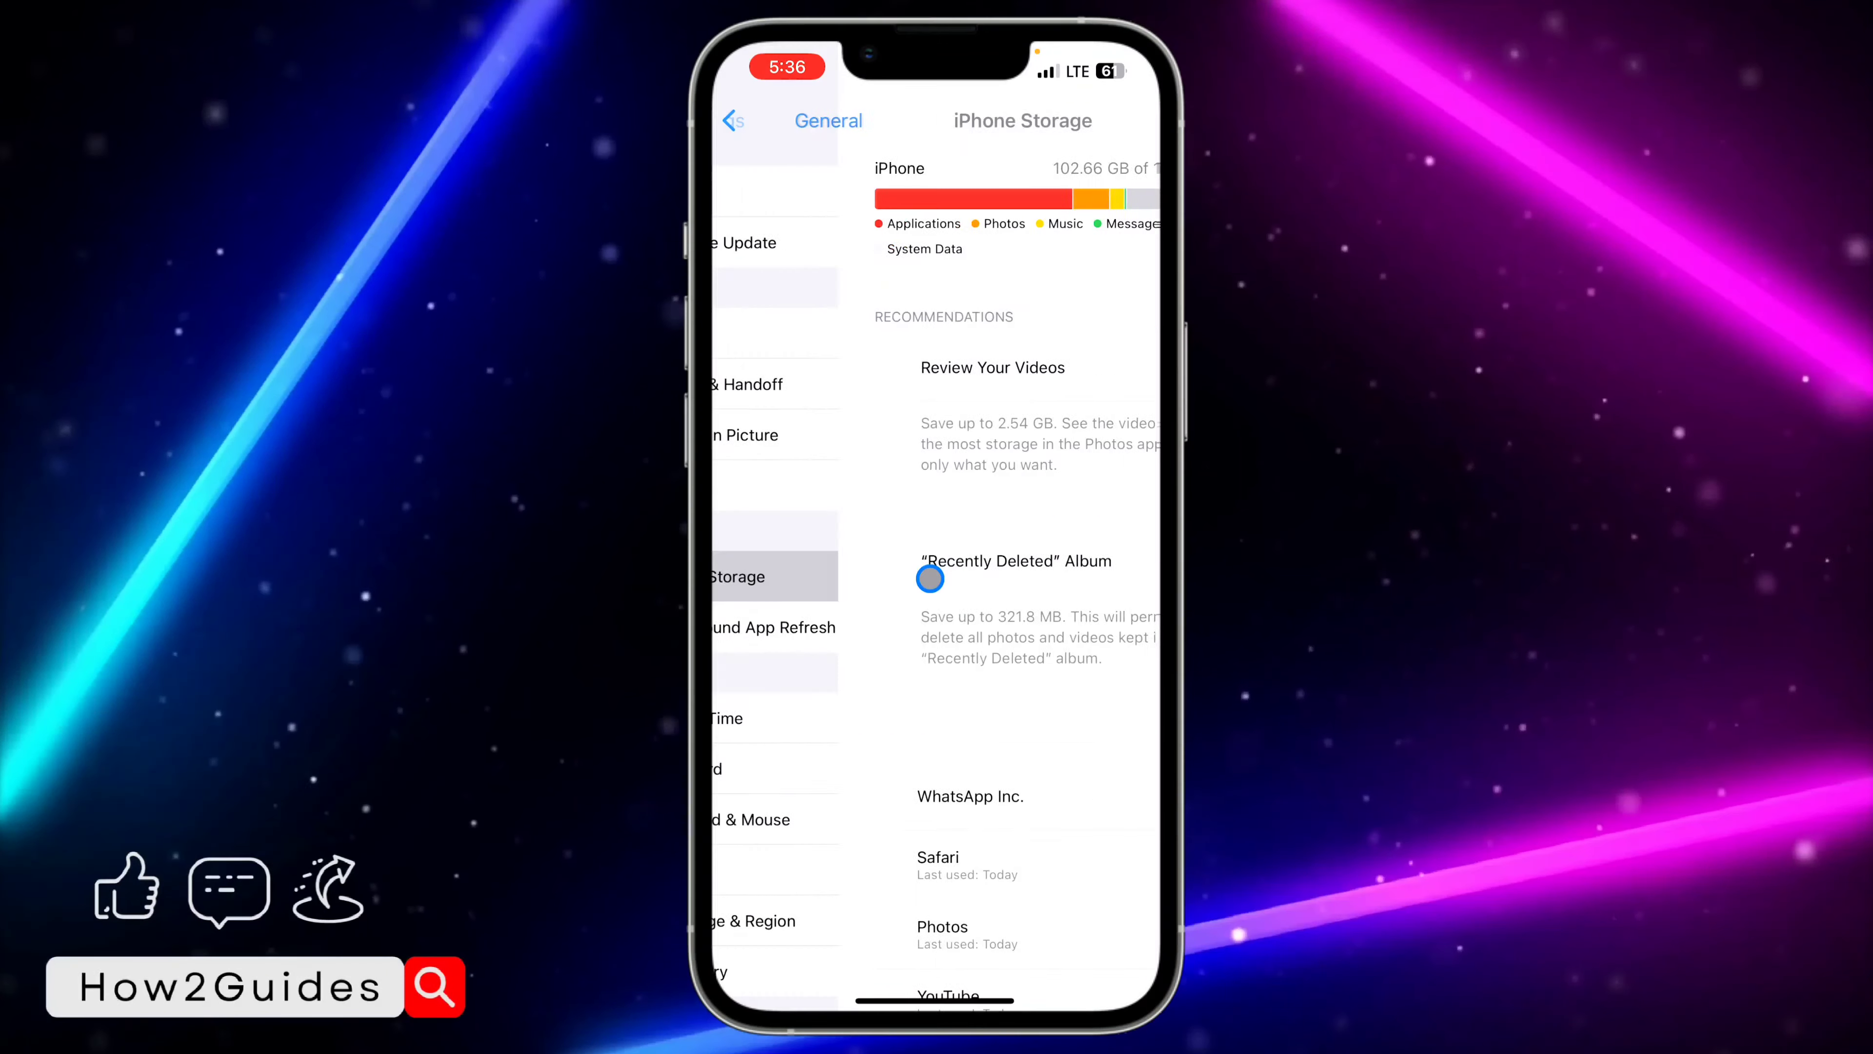
pyautogui.scroll(-3)
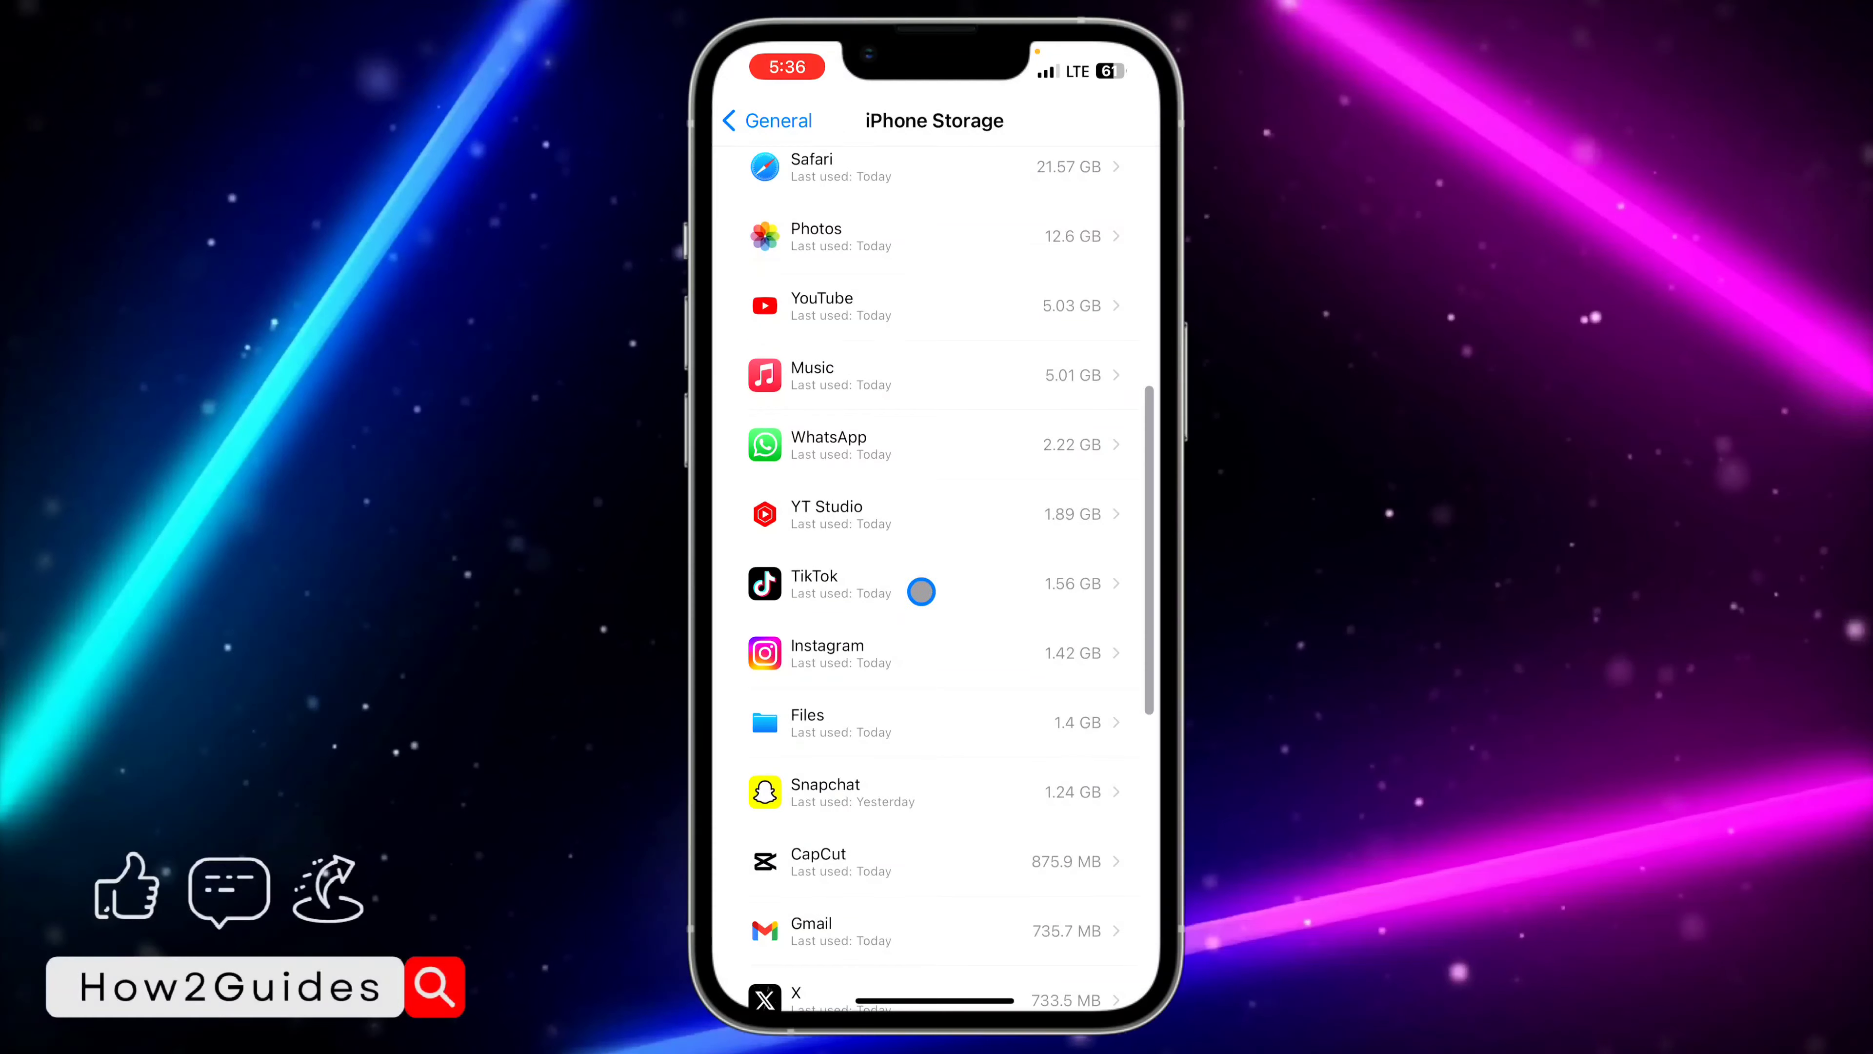
# Step: Offload Instagram from its storage page, keeping its documents and data
pyautogui.click(825, 653)
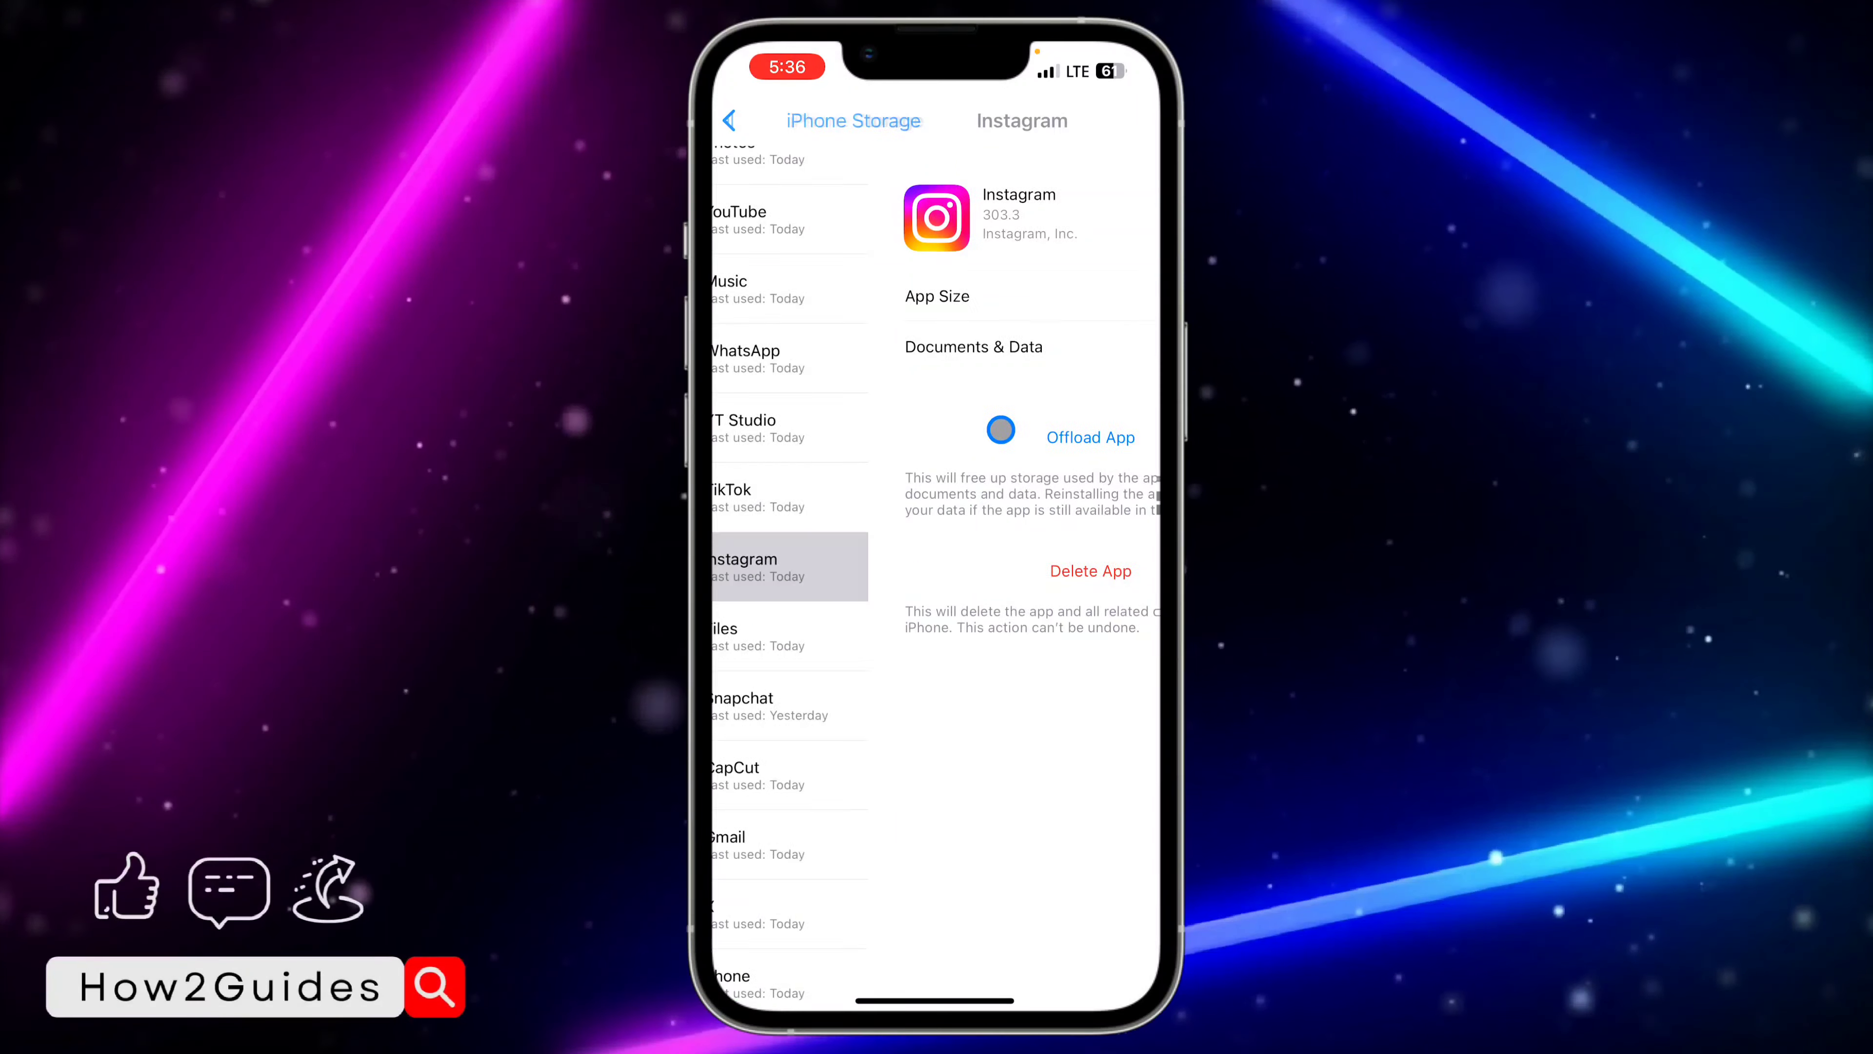
pyautogui.click(729, 119)
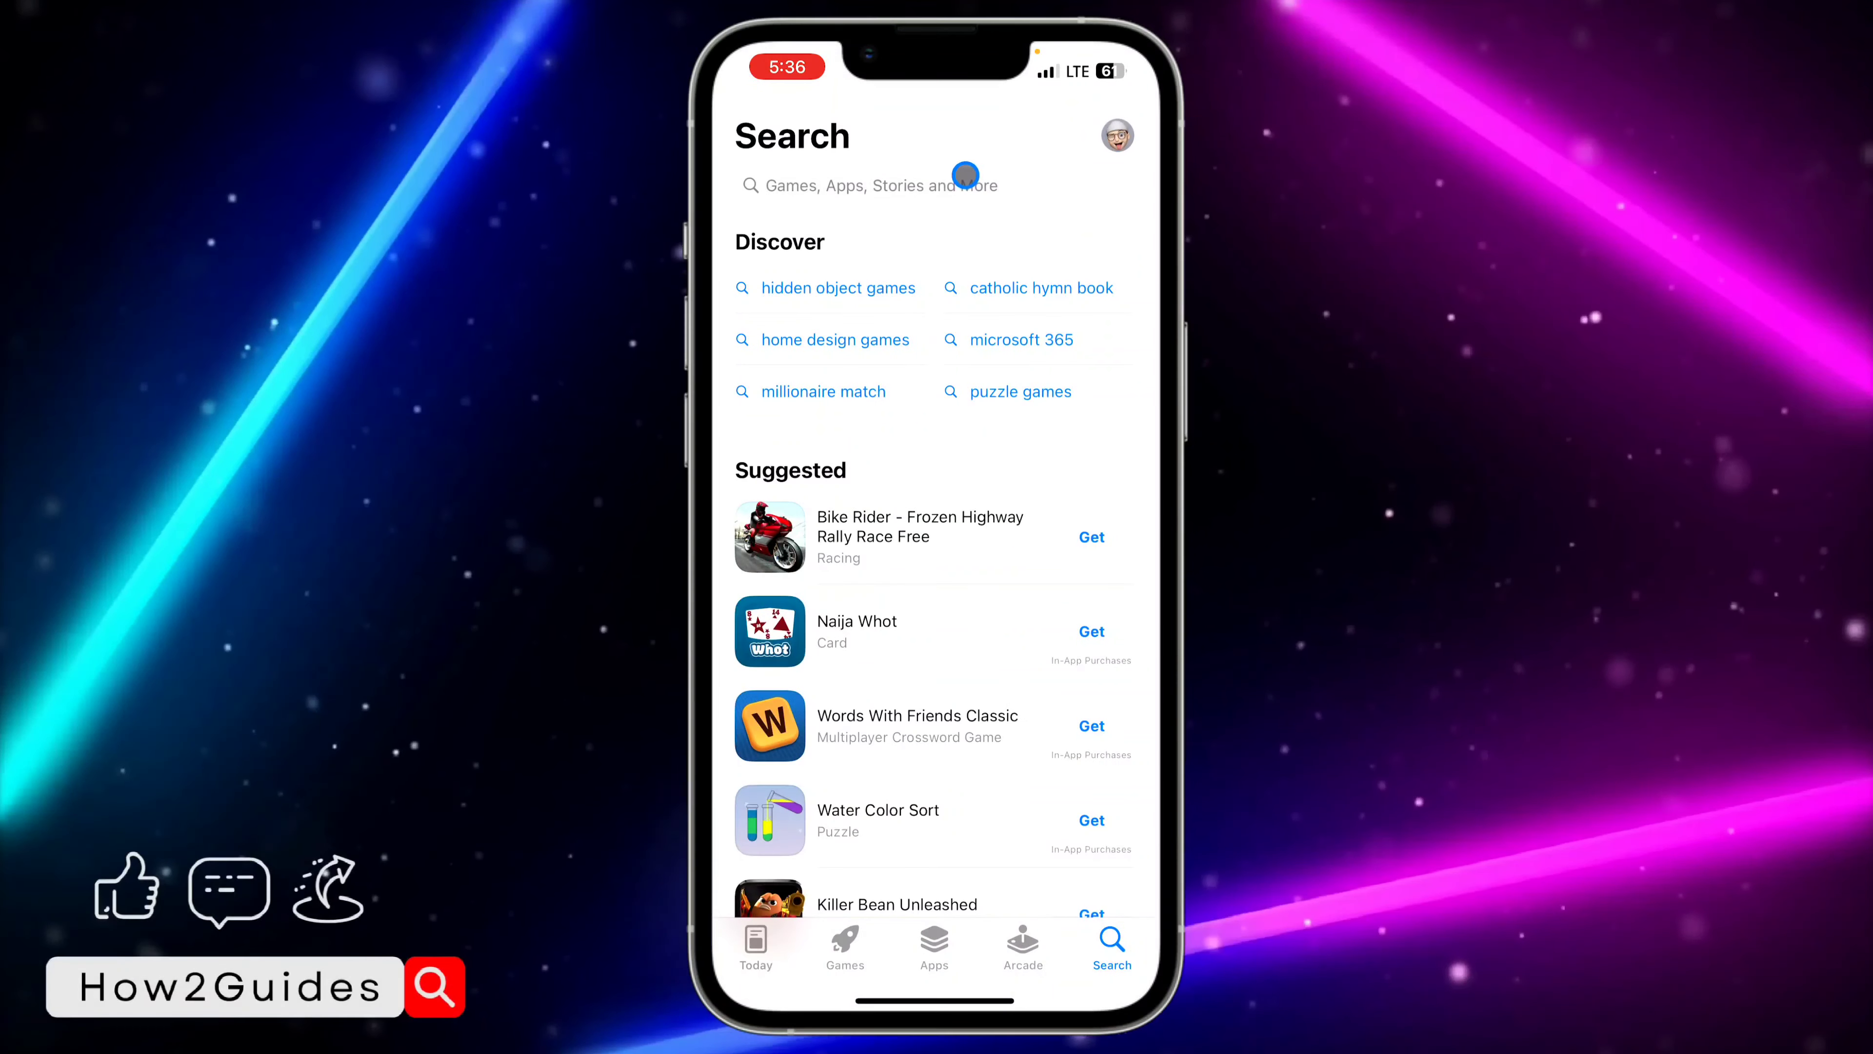
# Step: Search the App Store for Instagram, open its listing, then stop the screen recording
pyautogui.write('ims')
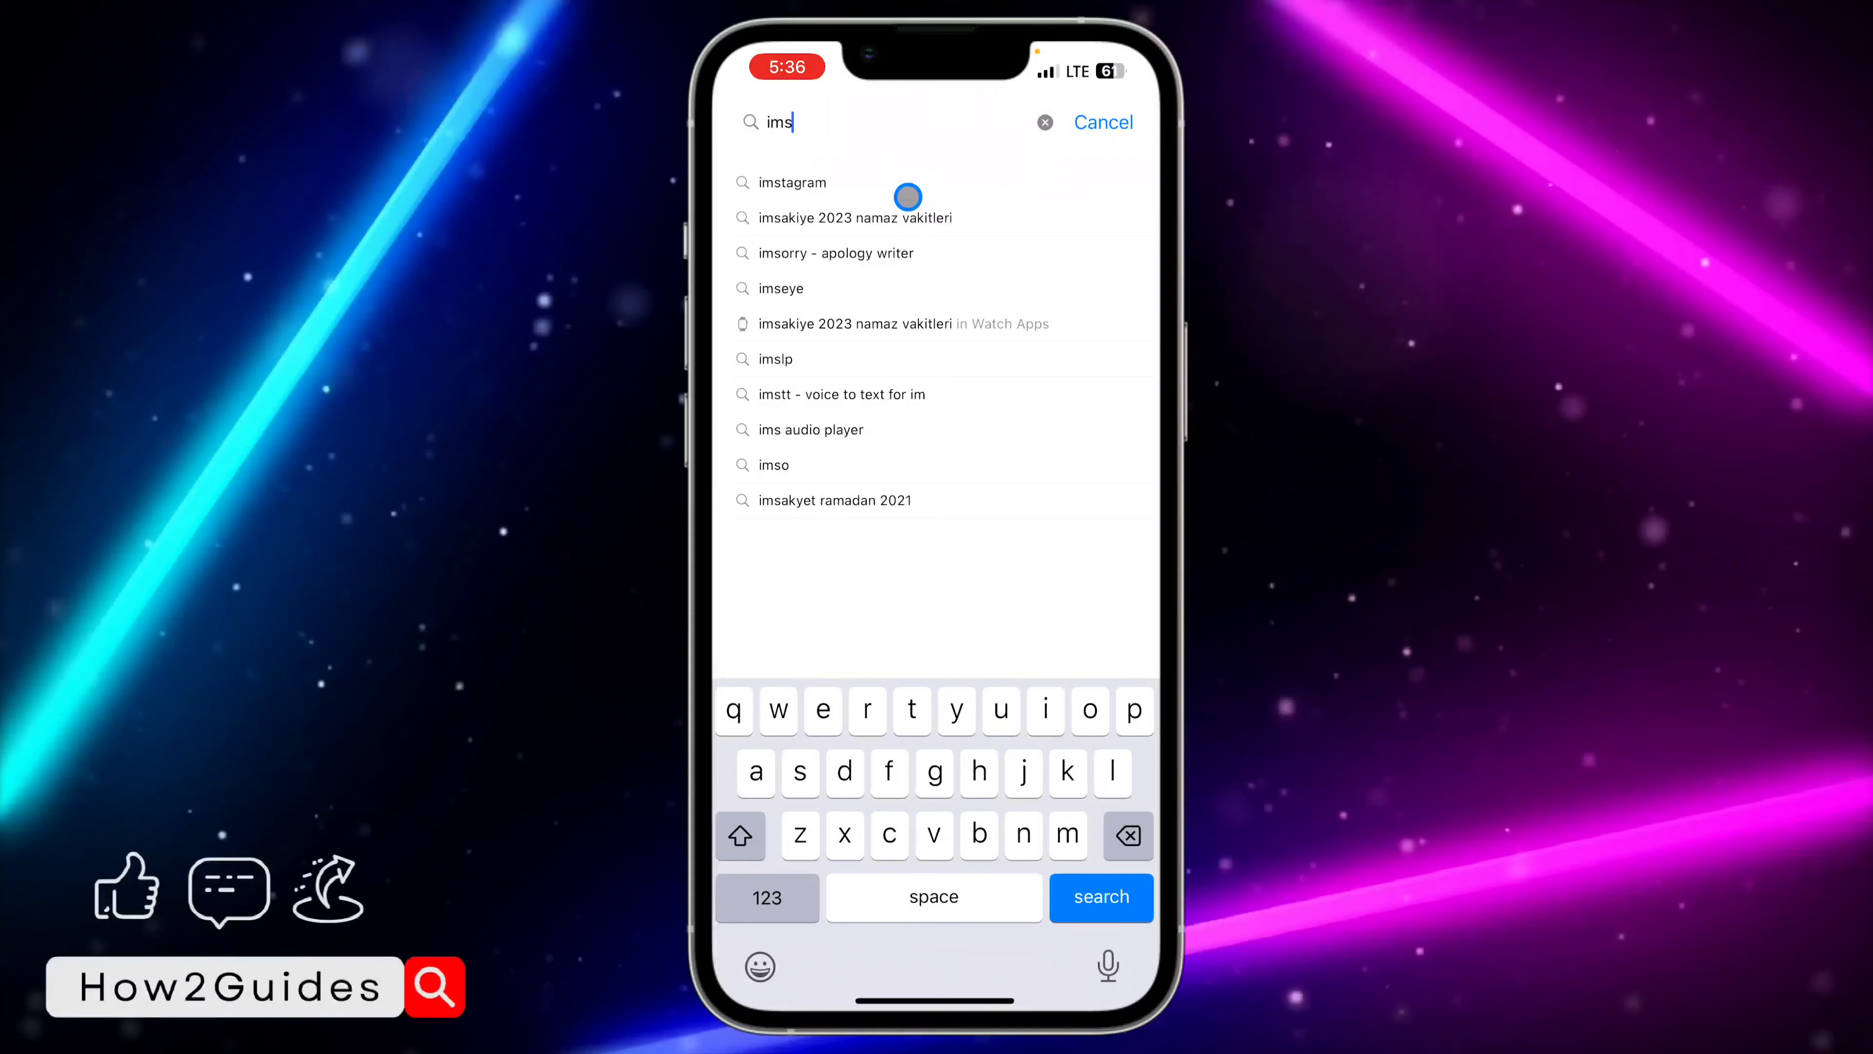
pyautogui.click(791, 182)
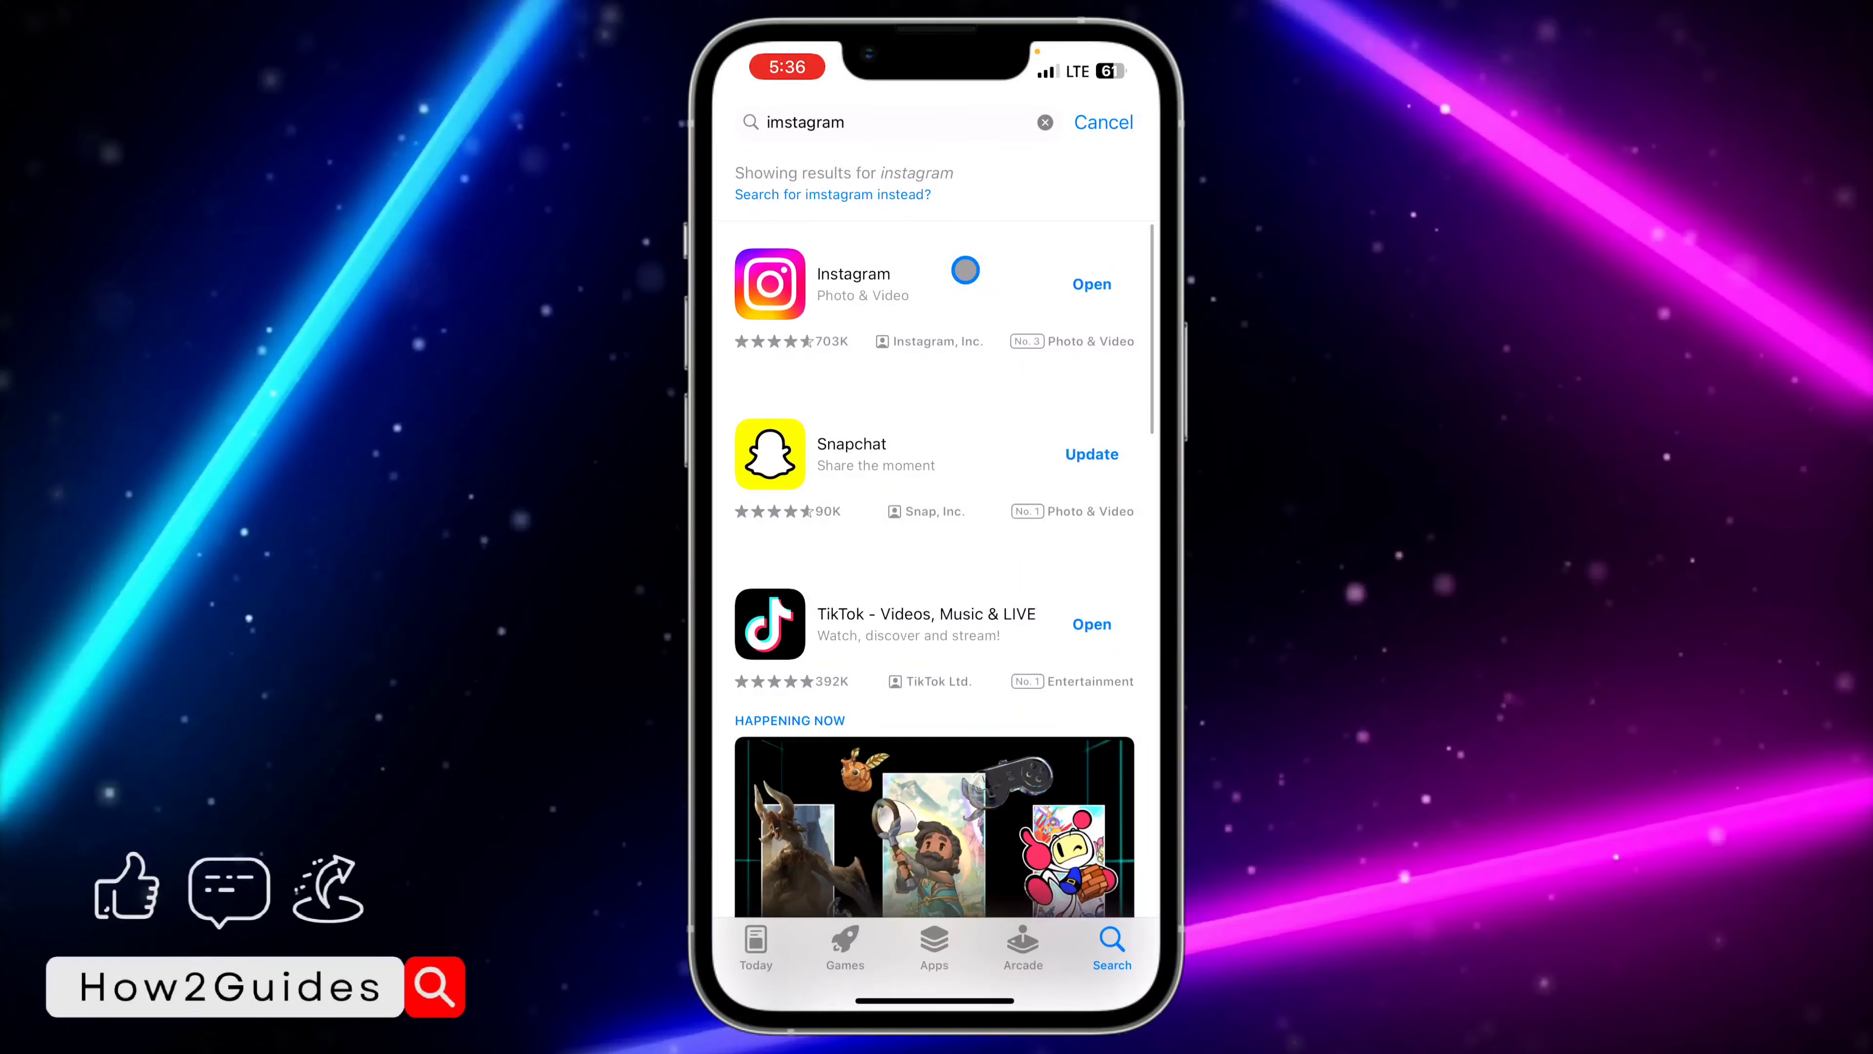
pyautogui.click(852, 283)
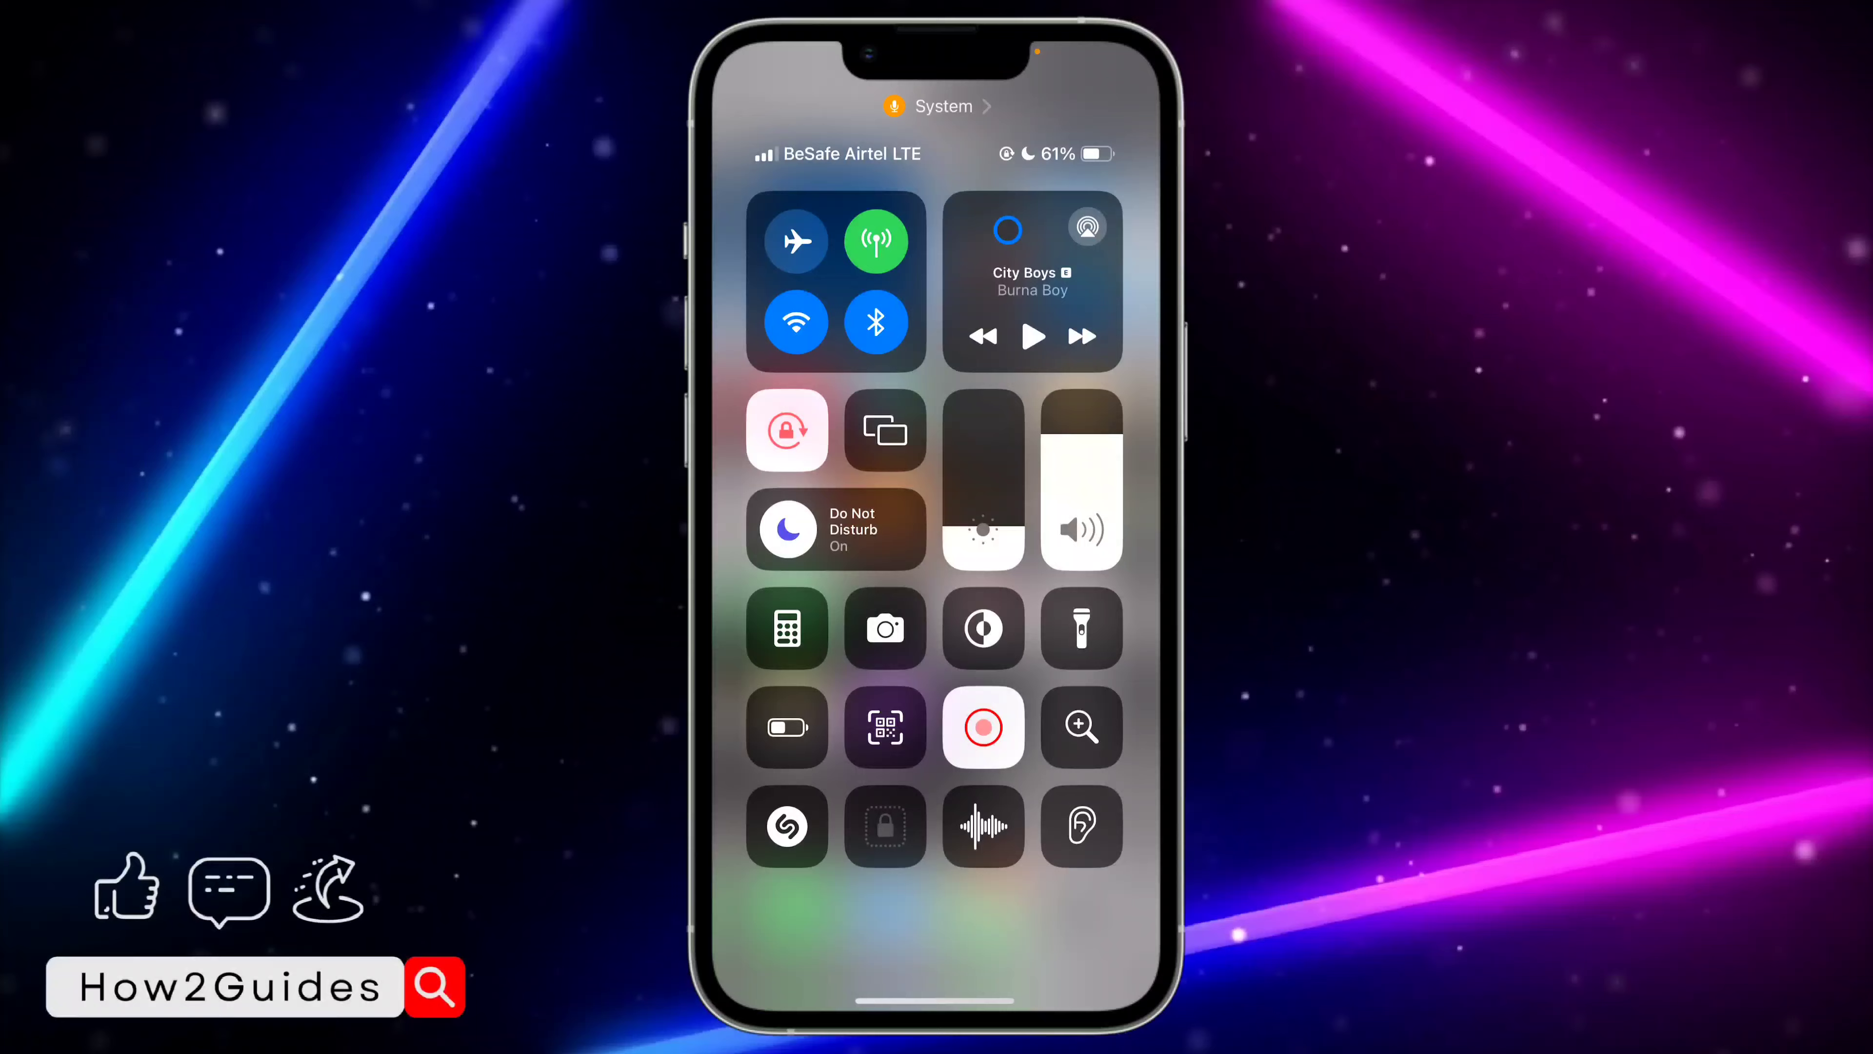
pyautogui.click(982, 728)
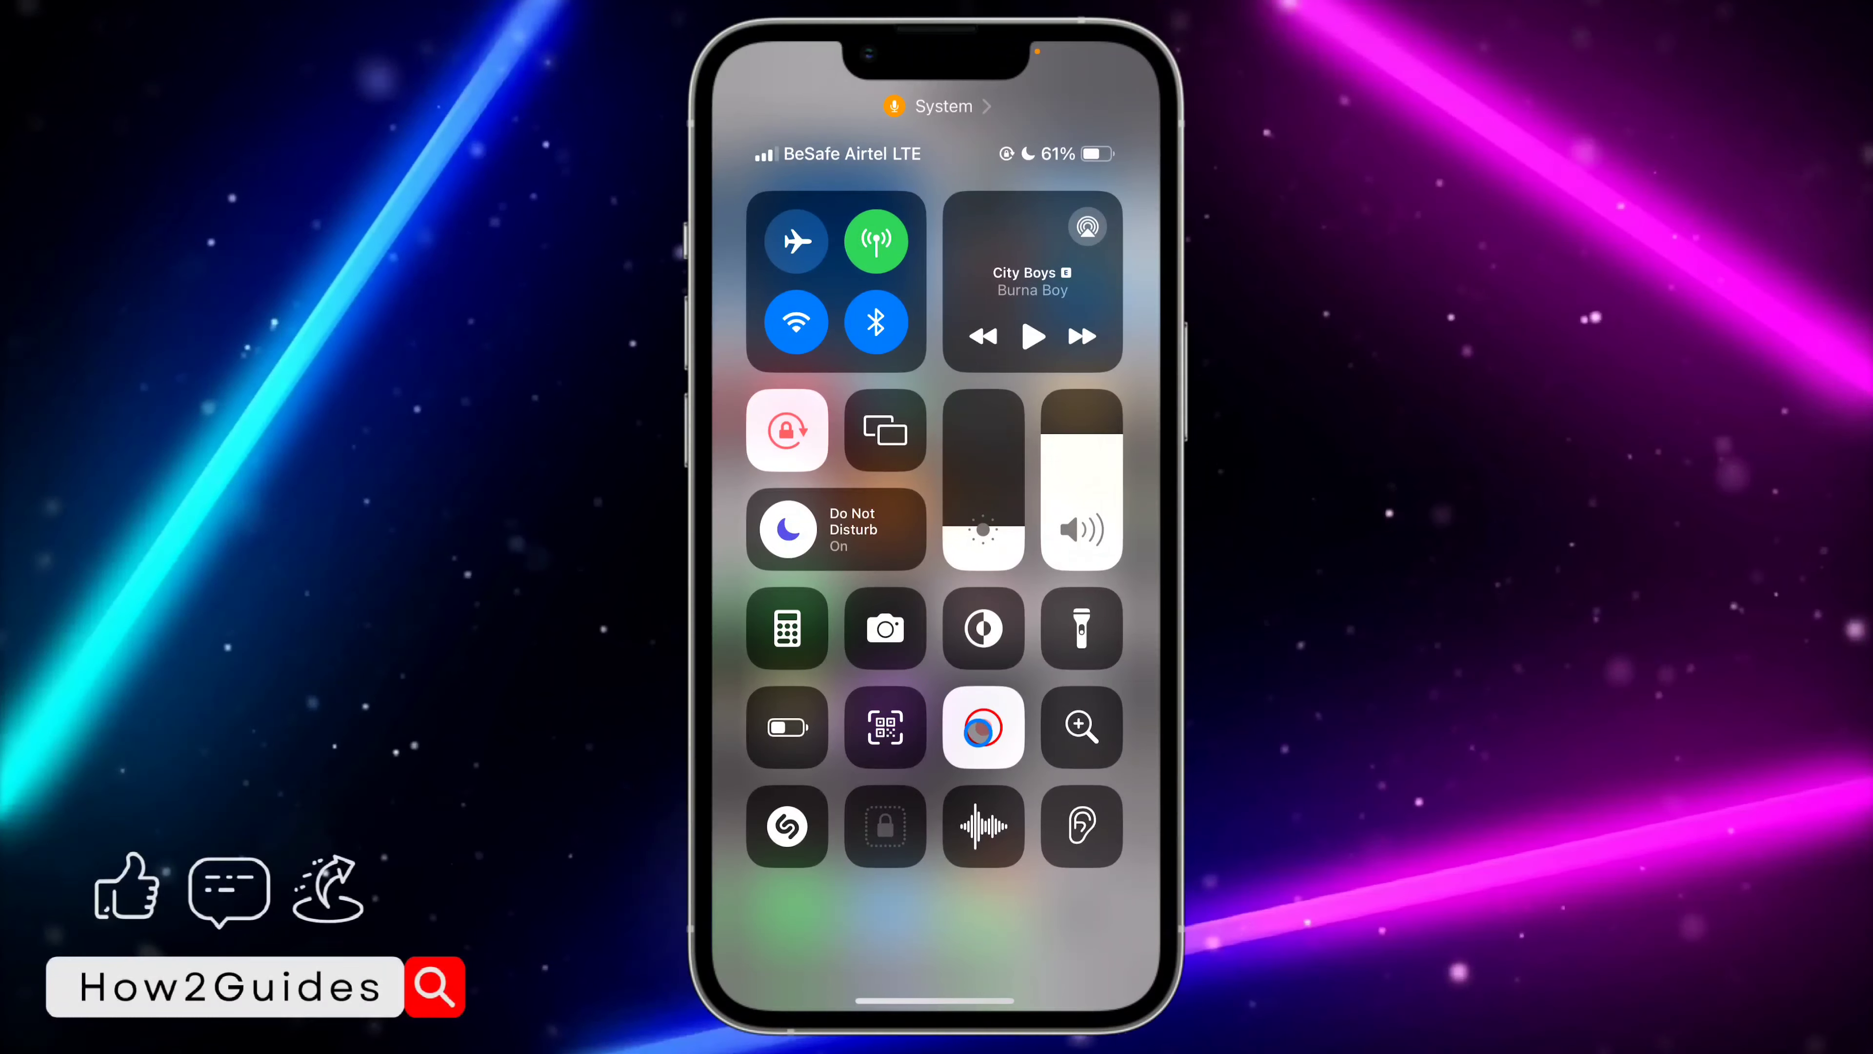